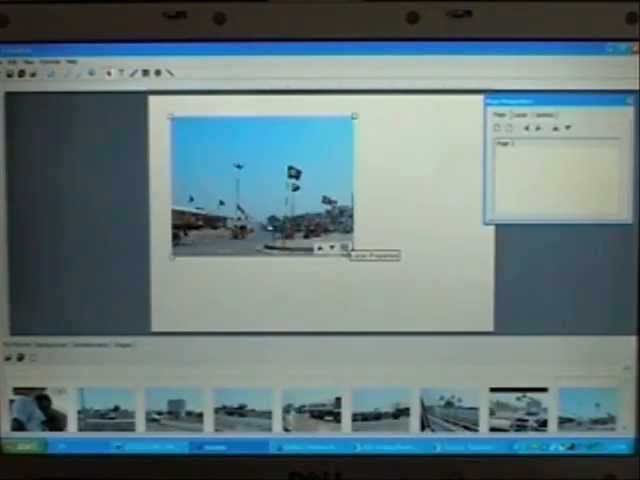
Open Layer Options for the placed street photo to show its position and scale fields
left_click(343, 246)
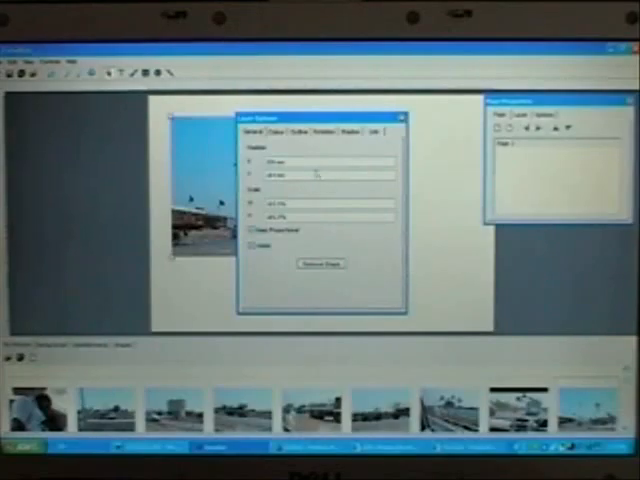